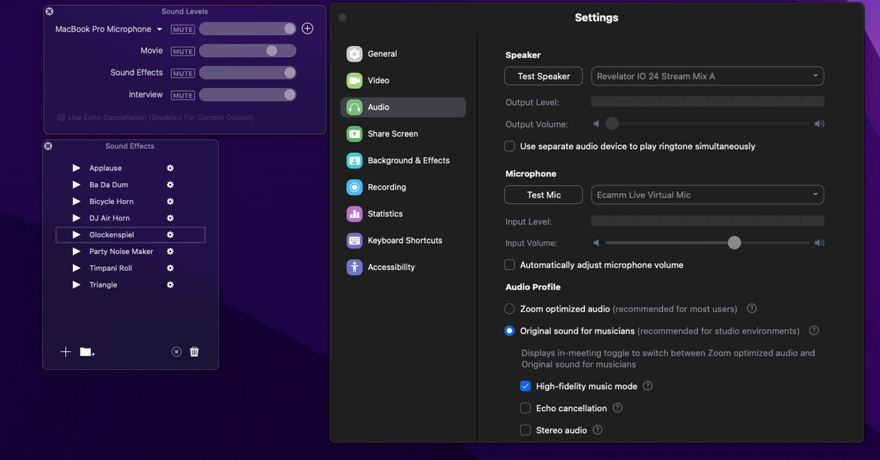
mouse_move(847, 179)
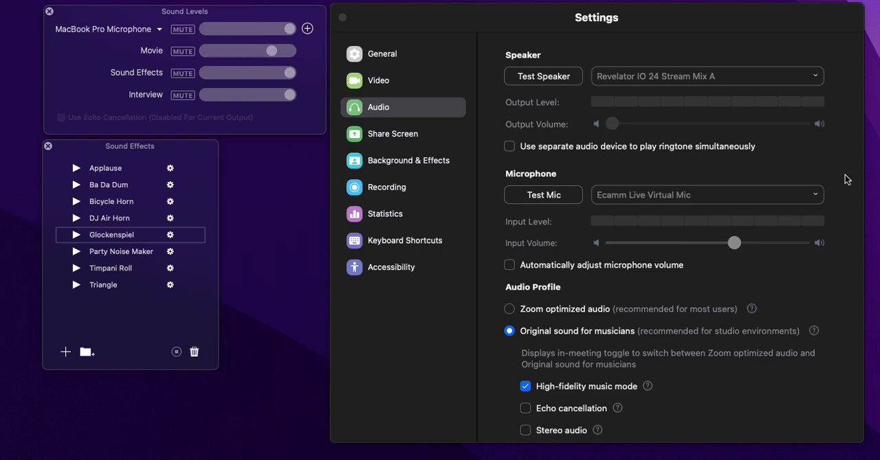
mouse_move(123, 264)
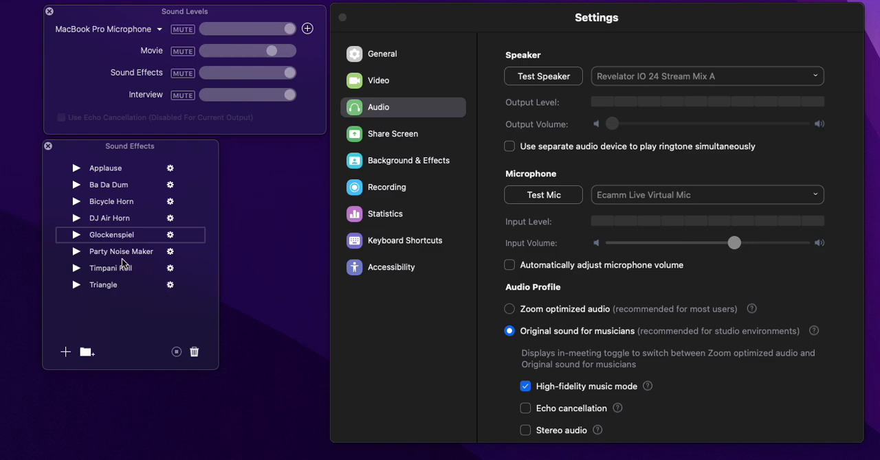
mouse_move(78, 256)
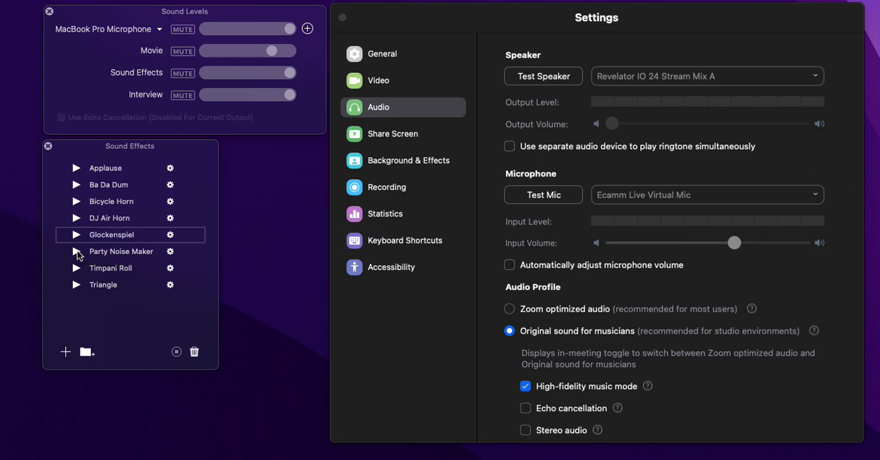
Select Party Noise Maker and play the Applause sound effect so the level meter responds
left_click(77, 252)
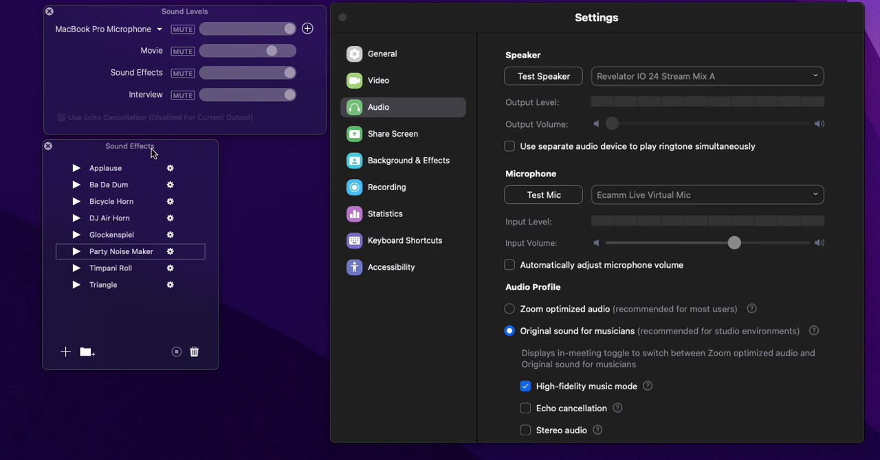
left_click(77, 168)
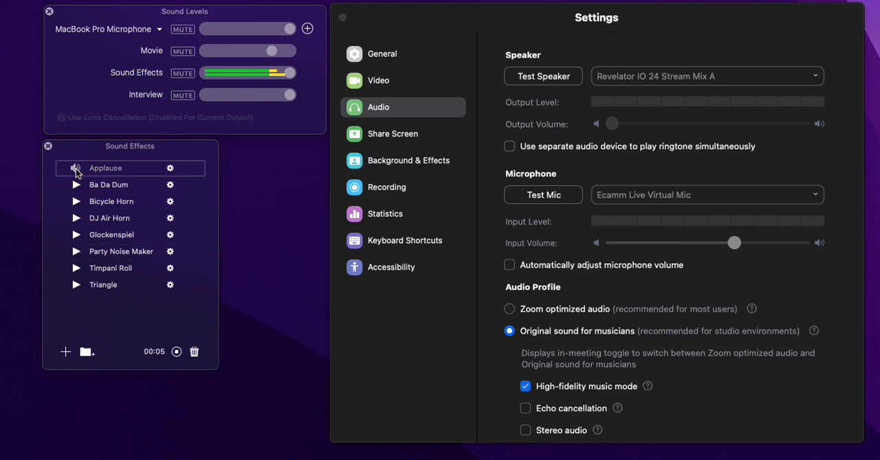
left_click(76, 167)
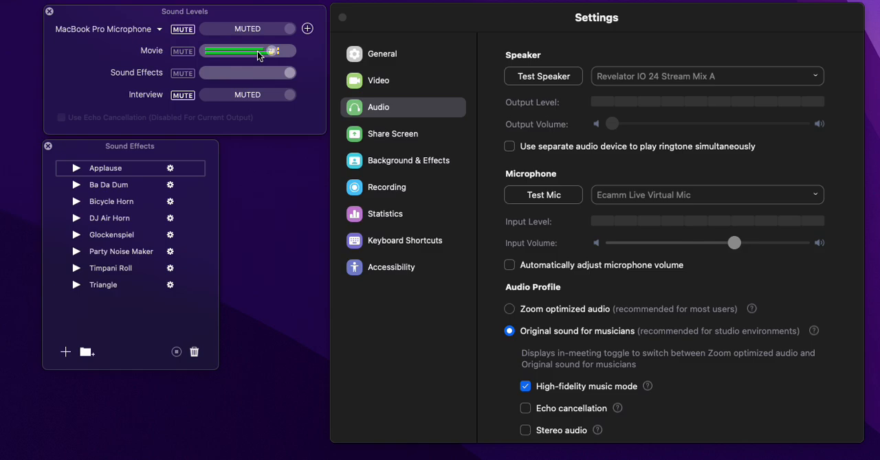
left_click_drag(274, 51, 258, 51)
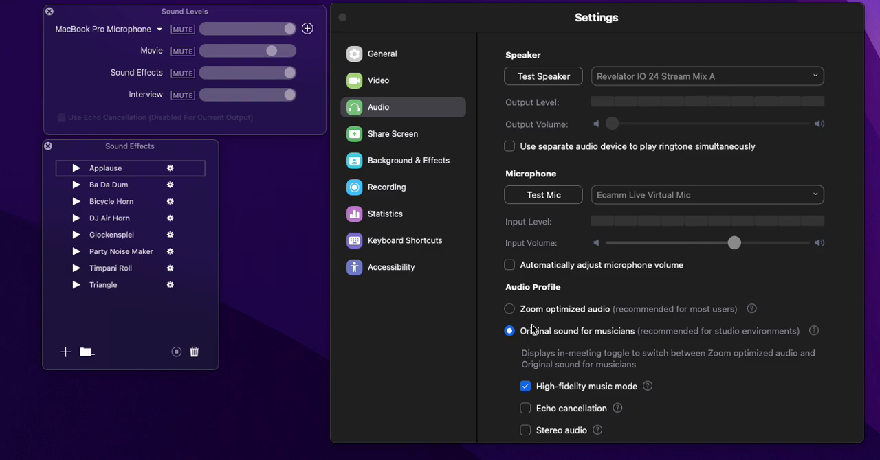
mouse_move(561, 343)
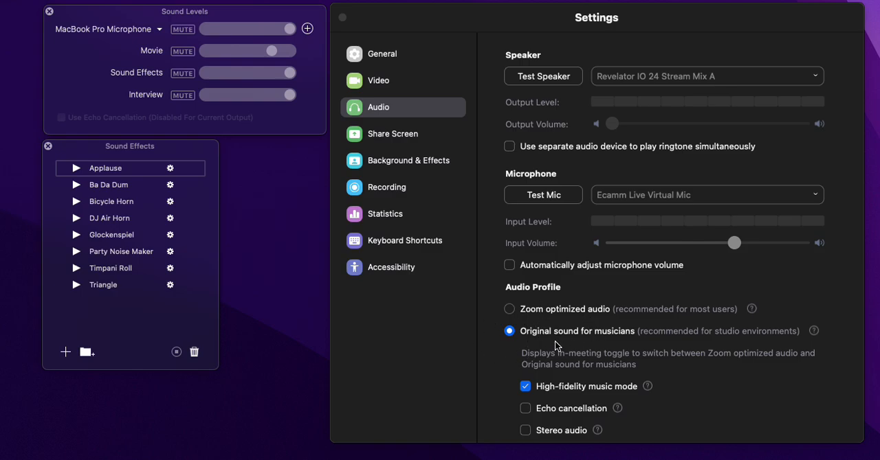
mouse_move(585, 342)
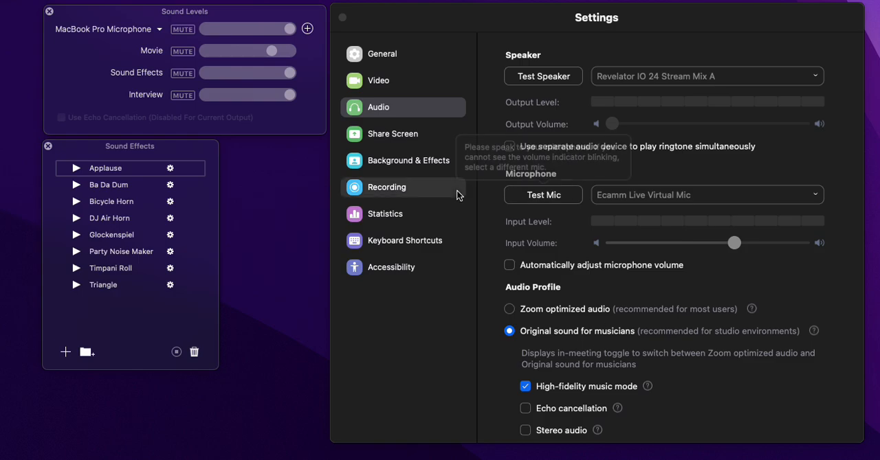
mouse_move(556, 256)
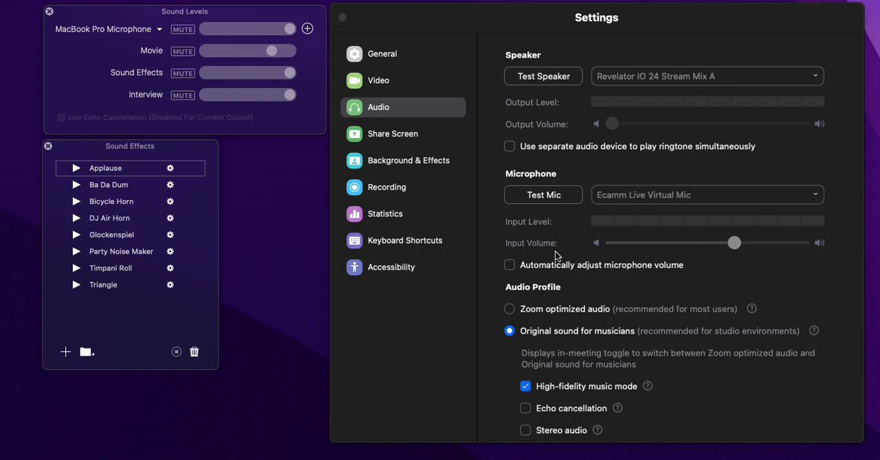
mouse_move(511, 316)
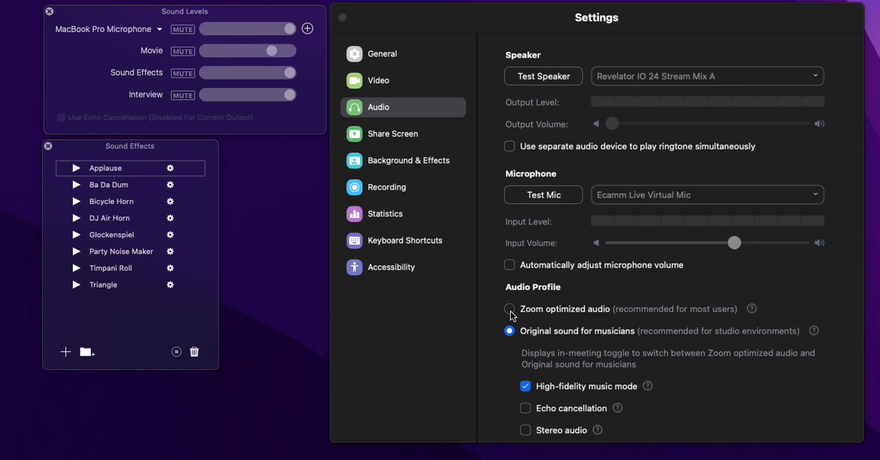
Switch to Zoom optimized audio with Low background noise suppression, testing with Applause
left_click(509, 308)
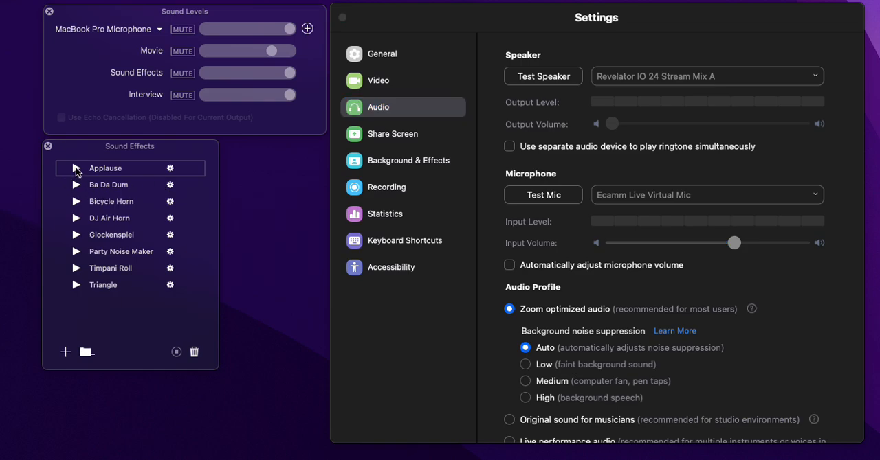
left_click(77, 167)
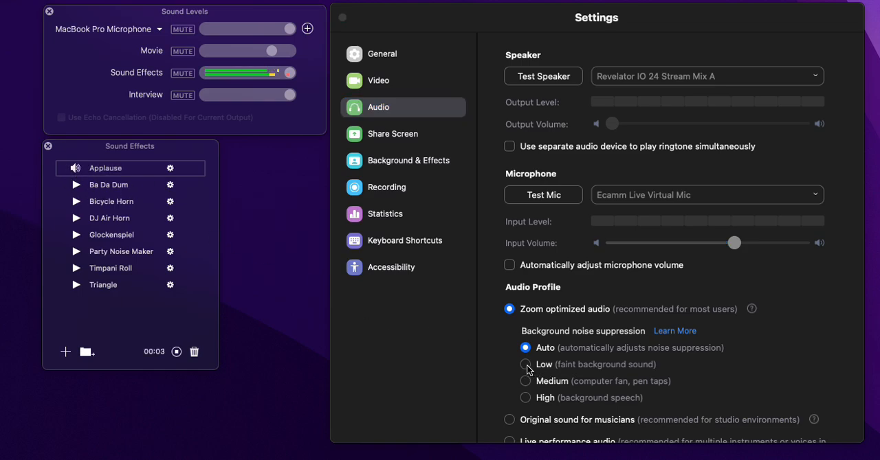
left_click(525, 364)
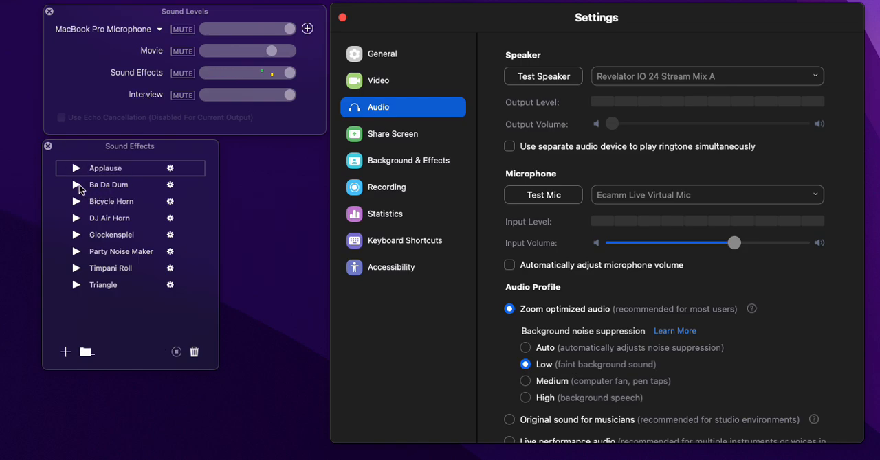
Select Ba Da Dum and replay Applause to check whether it passes through
left_click(107, 184)
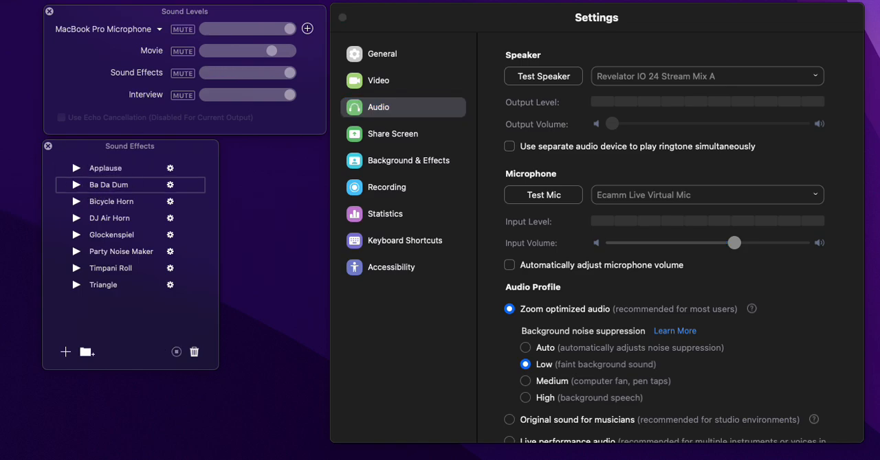
left_click(77, 168)
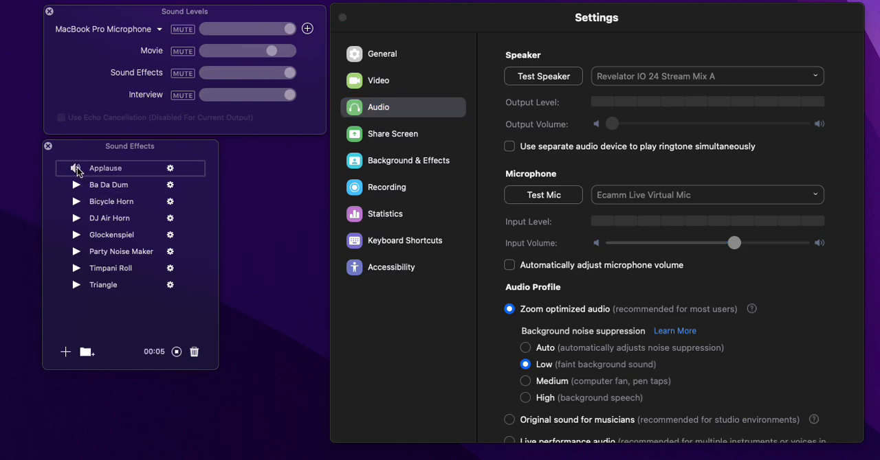
left_click(77, 167)
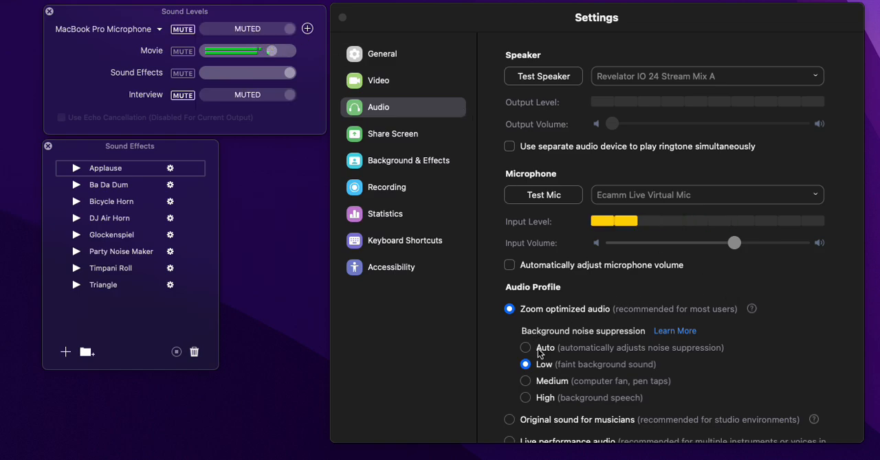
Switch back to Original sound for musicians with High-fidelity music mode and replay Applause
scroll("down", 3)
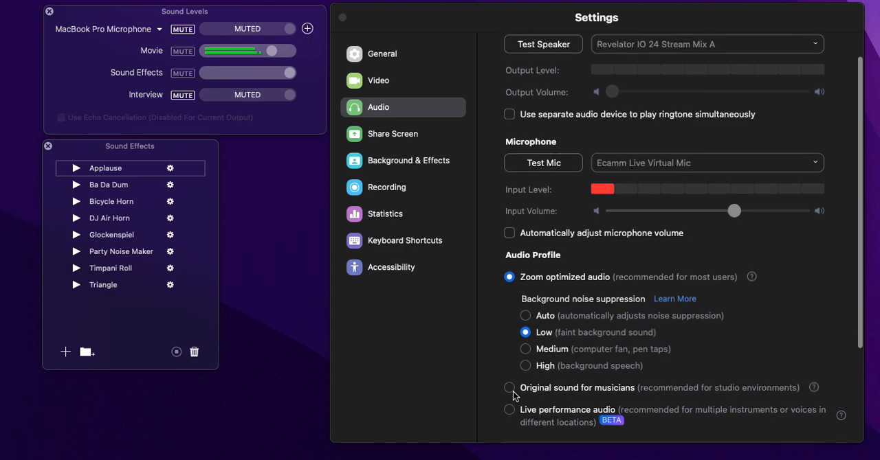
left_click(509, 388)
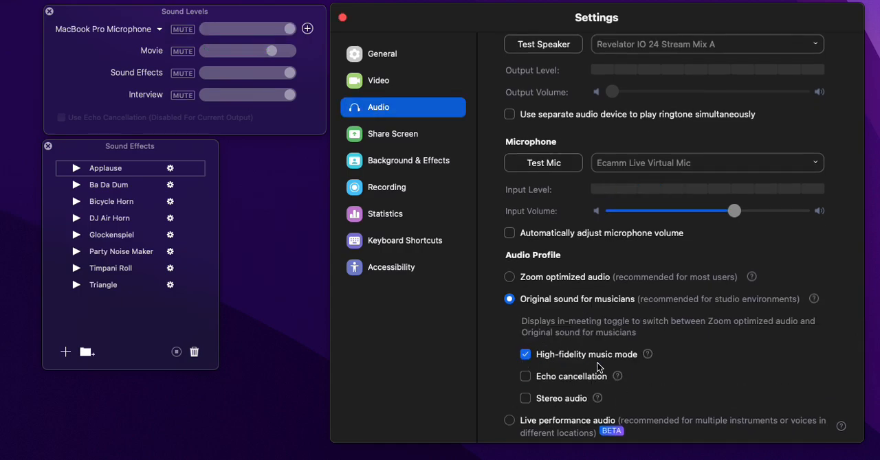
mouse_move(81, 177)
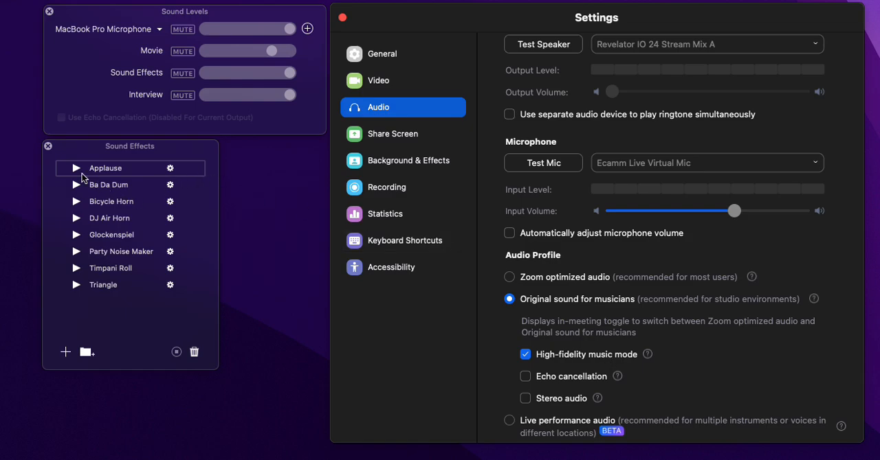
left_click(76, 167)
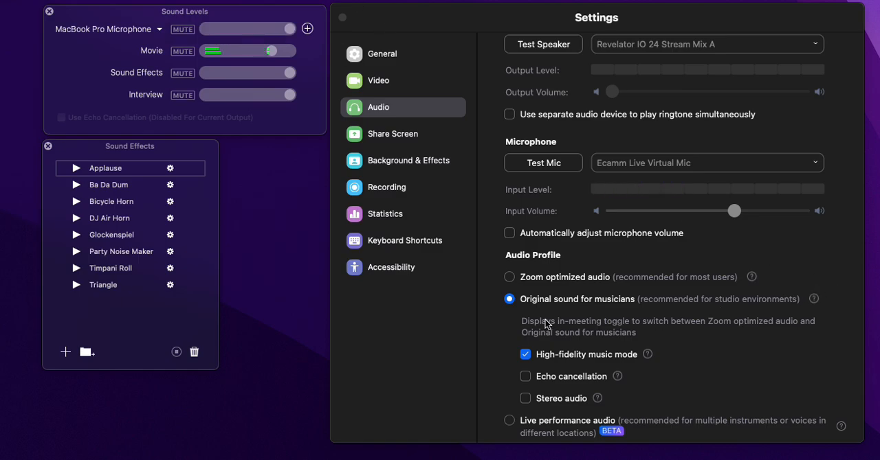
left_click_drag(268, 51, 213, 51)
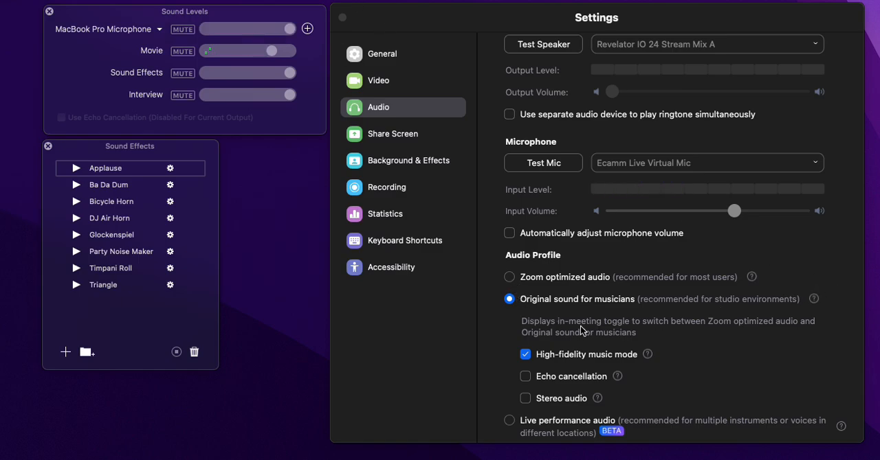
left_click(509, 278)
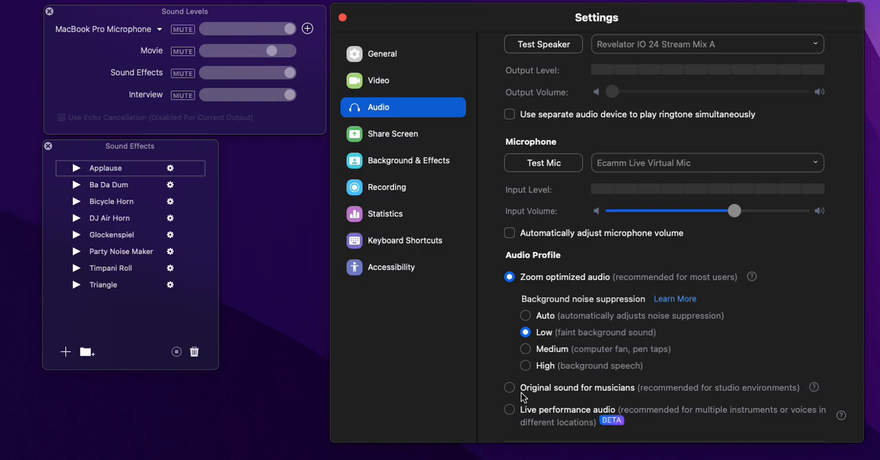
left_click(509, 387)
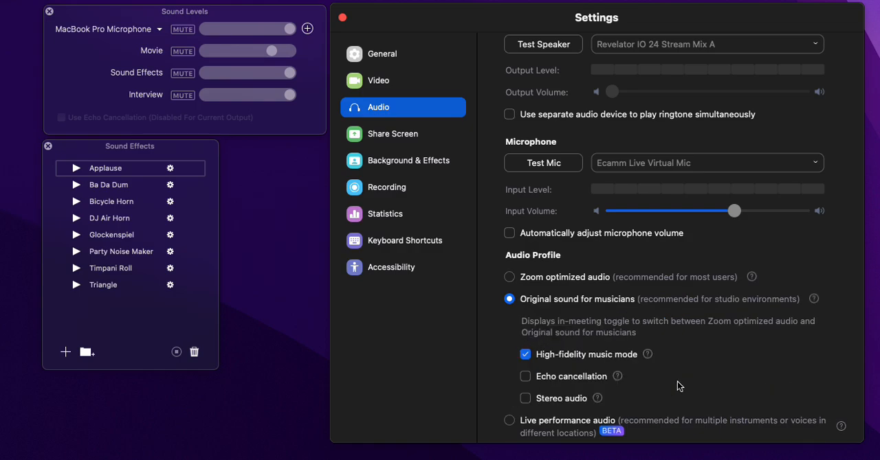